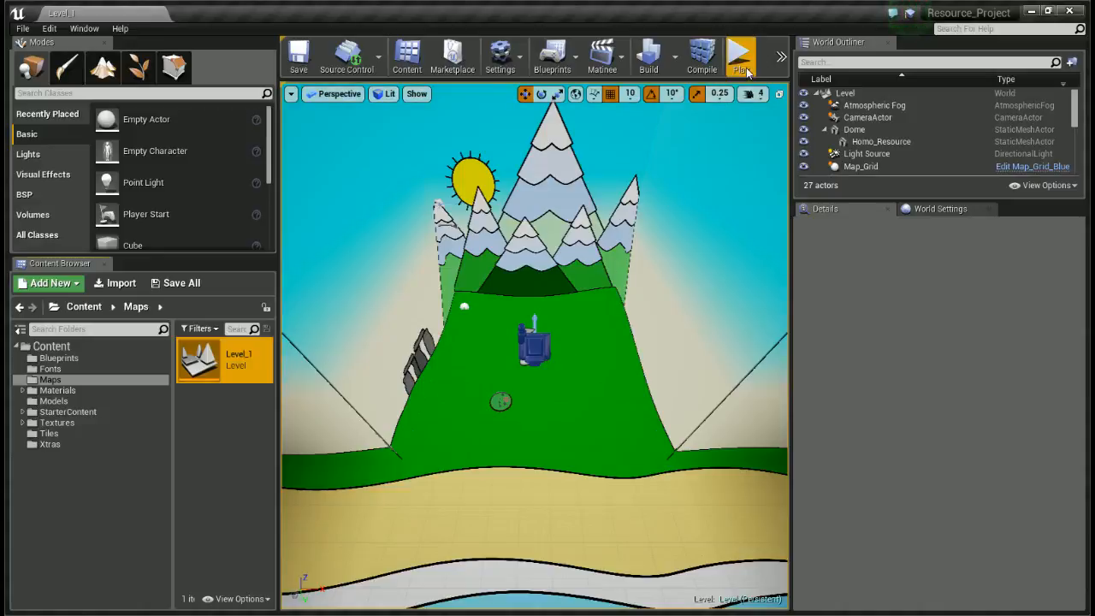
Step: Play-test Level_1 with the resource table shown, then stop the session
click(739, 55)
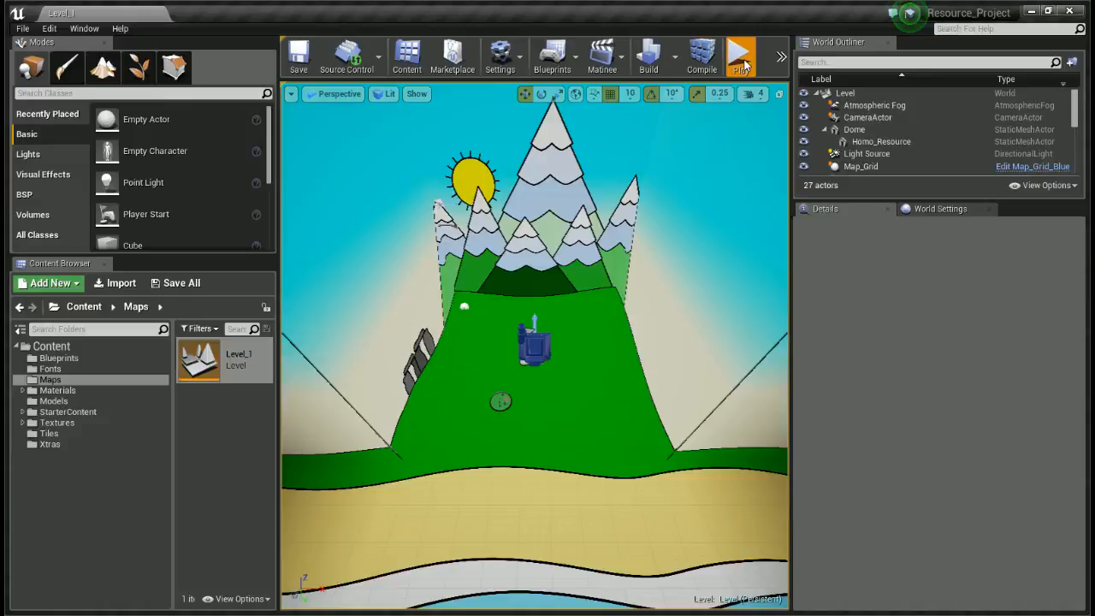
click(739, 55)
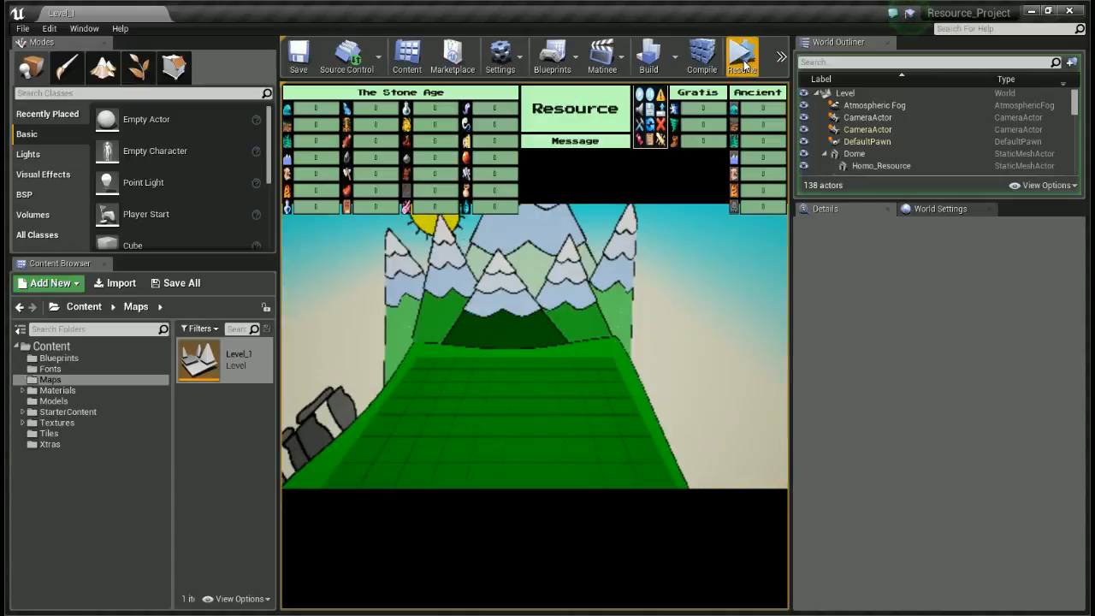
click(741, 55)
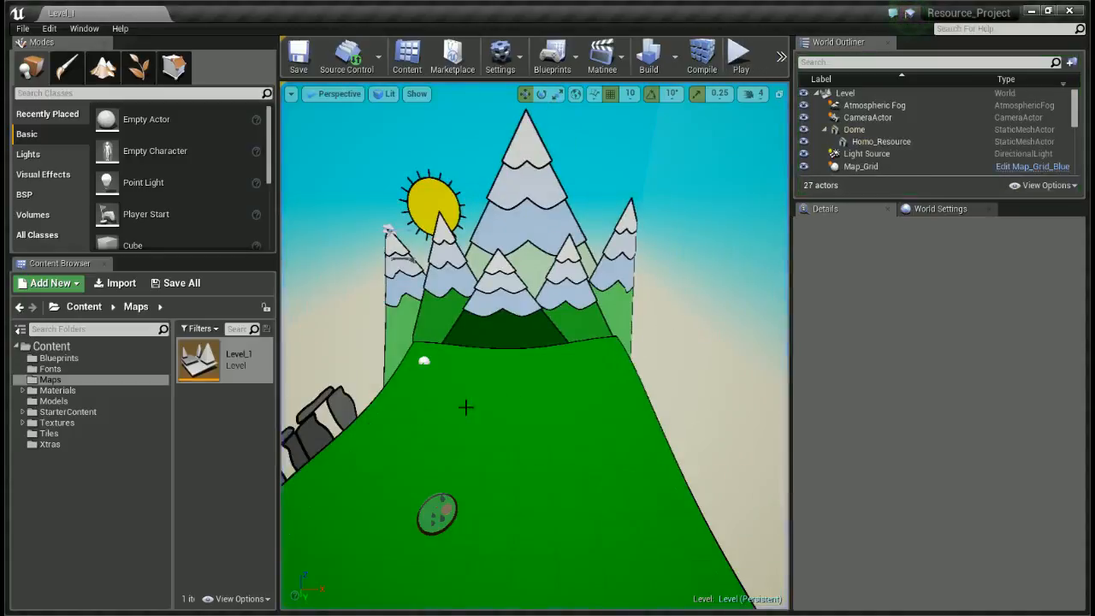
Step: Show the top-level Content folder and launch the resource data table asset
click(51, 346)
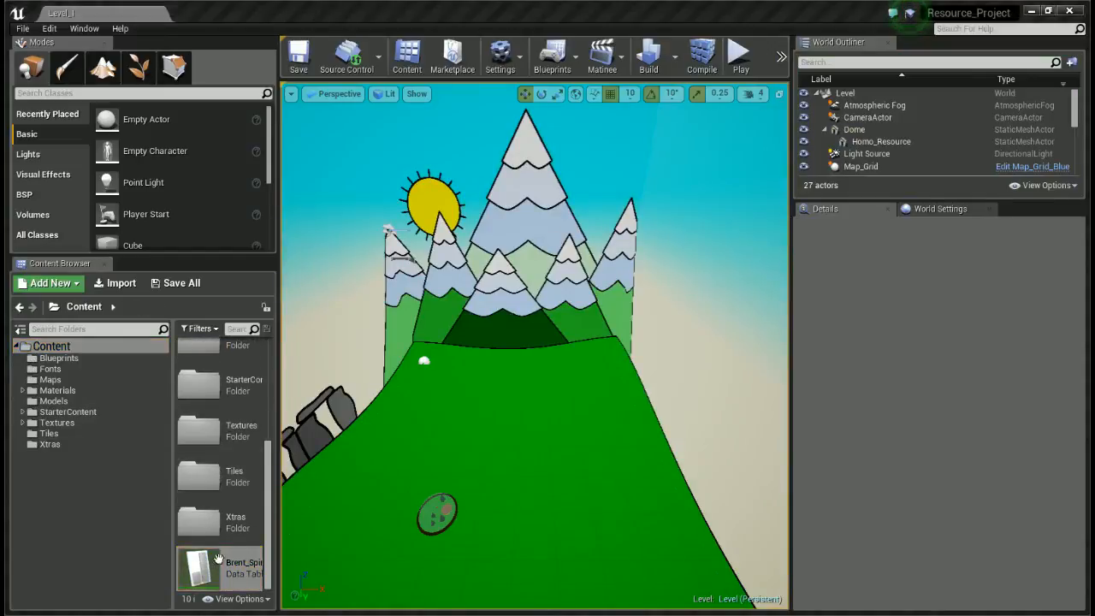
double_click(196, 568)
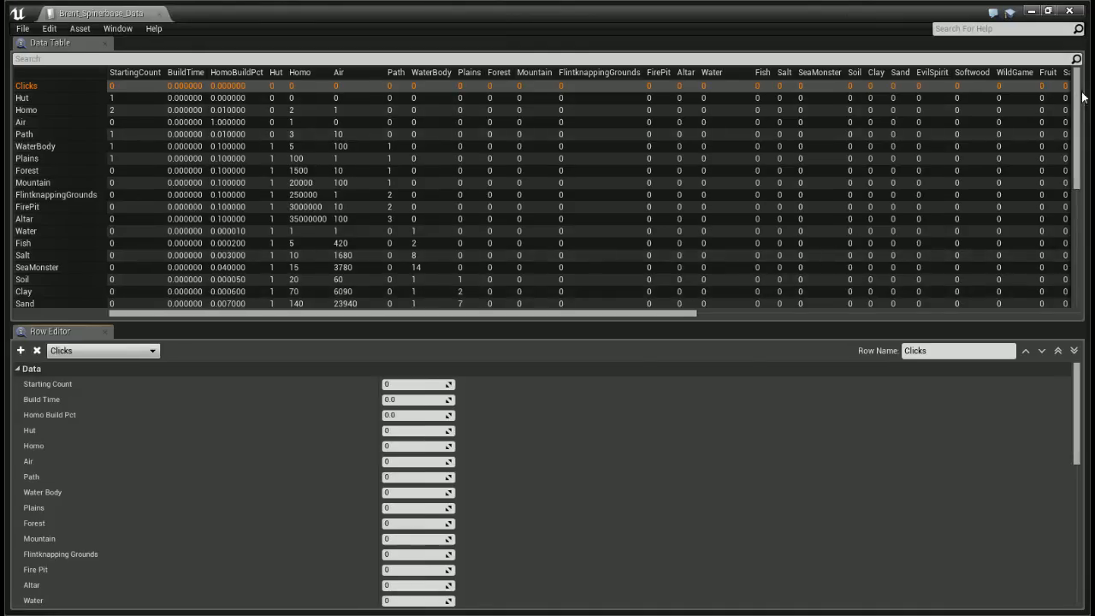
Step: Scroll the data table down to its last rows, such as Stone, Copper, Meat and Rain
scroll(down, 3)
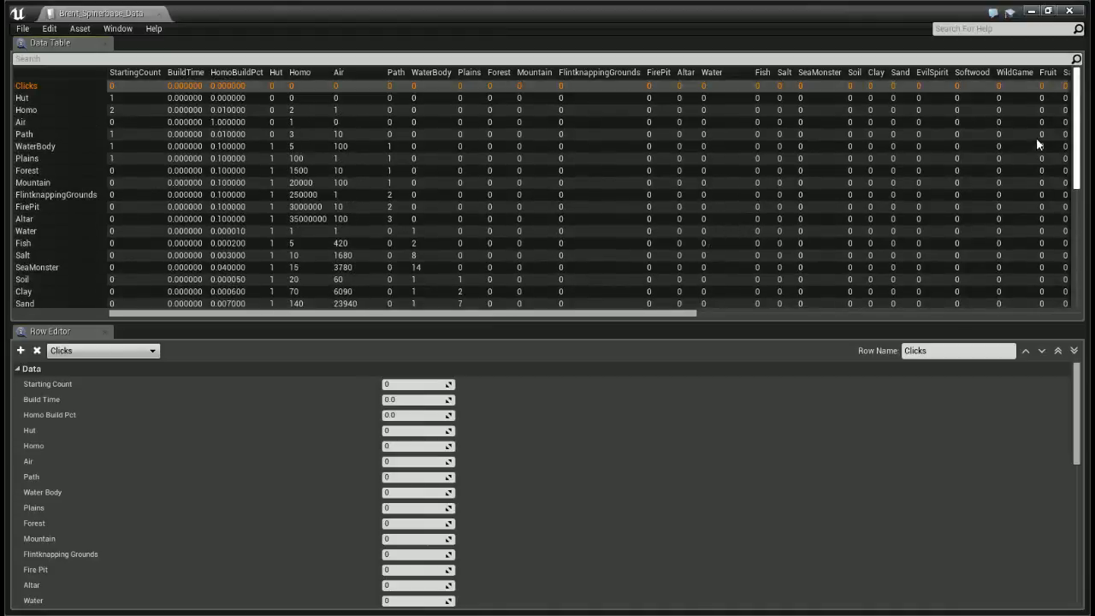
scroll(down, 3)
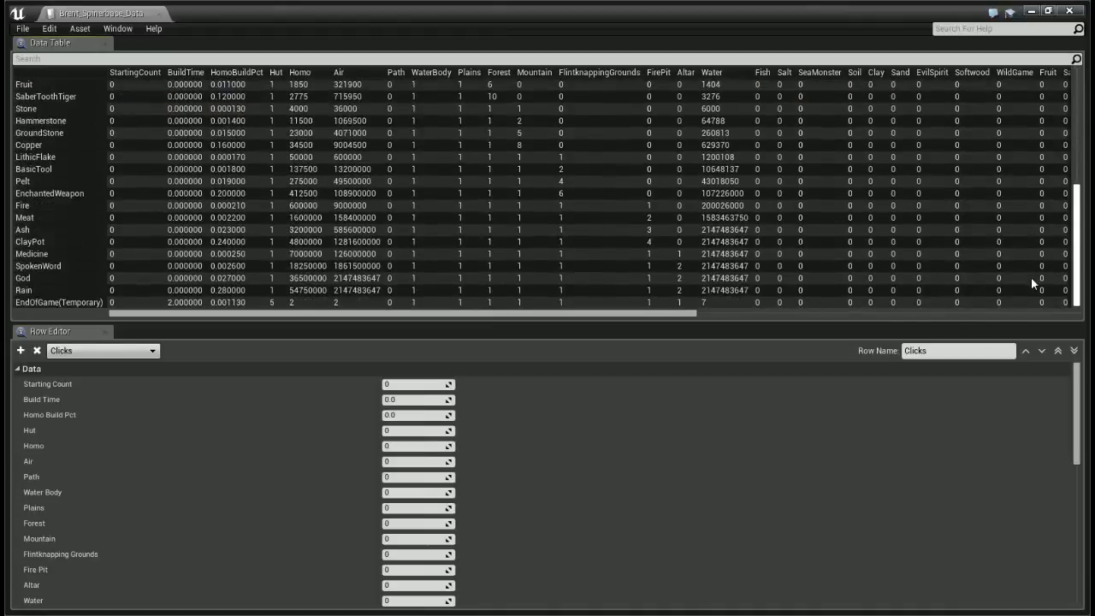